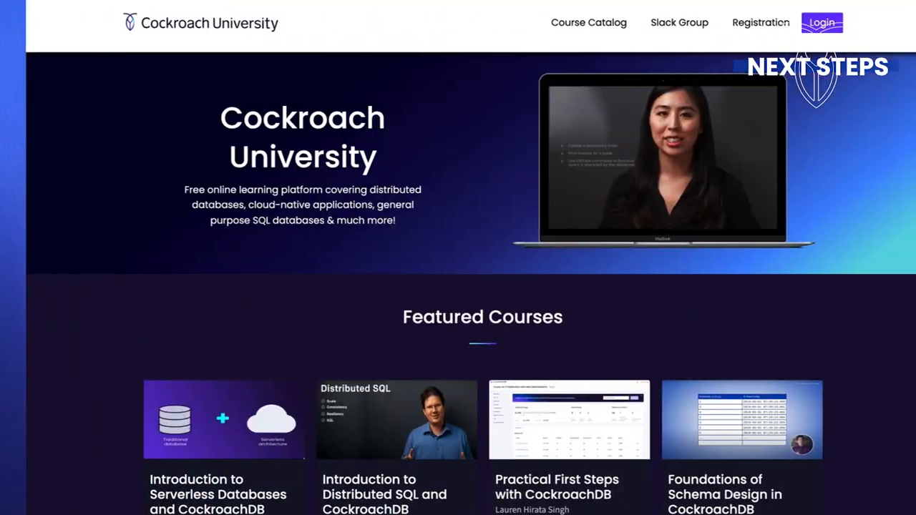
Step: Start creating a new cluster in the CockroachDB console, with the Serverless plan selected
scroll("down", 3)
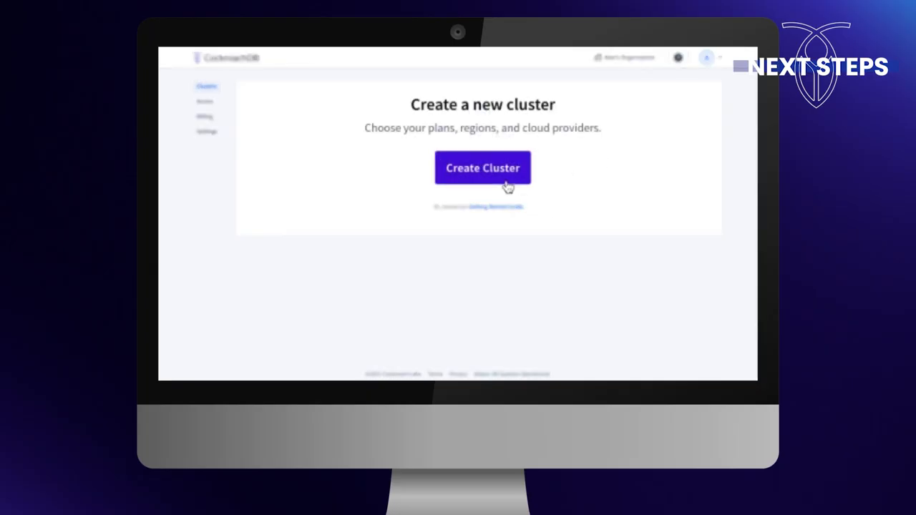
left_click(482, 168)
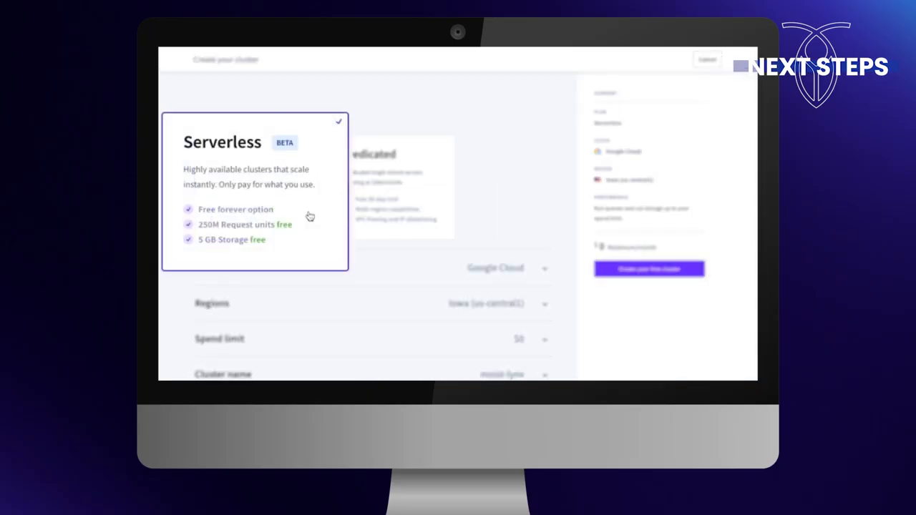